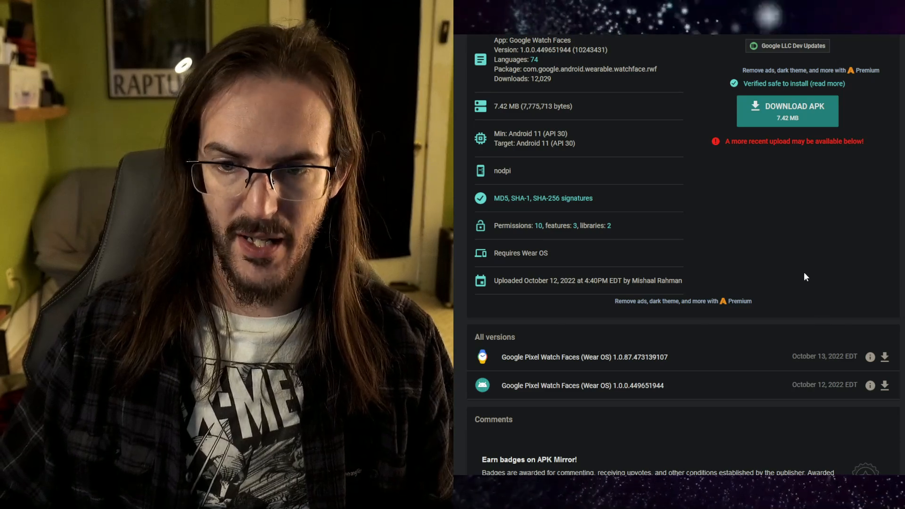
mouse_move(817, 205)
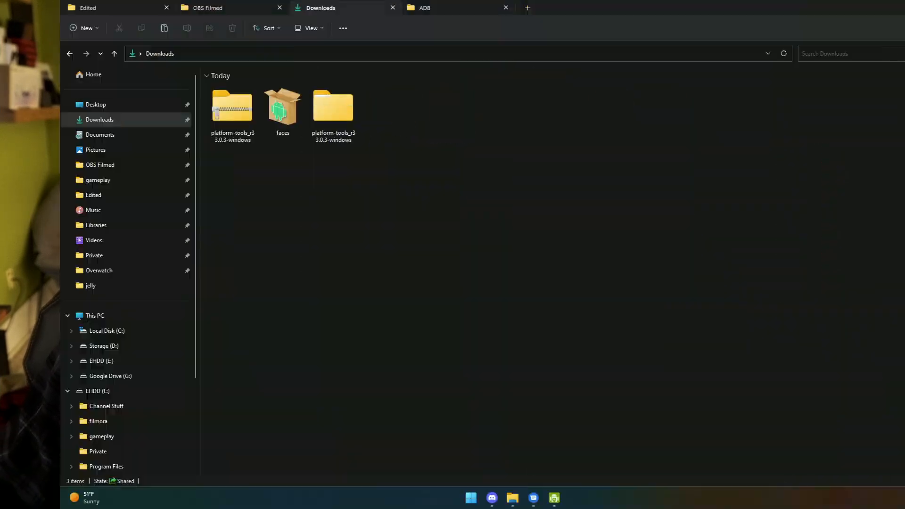
Step: Move faces.apk into C:\ADB in File Explorer and start a Windows search
left_click(282, 110)
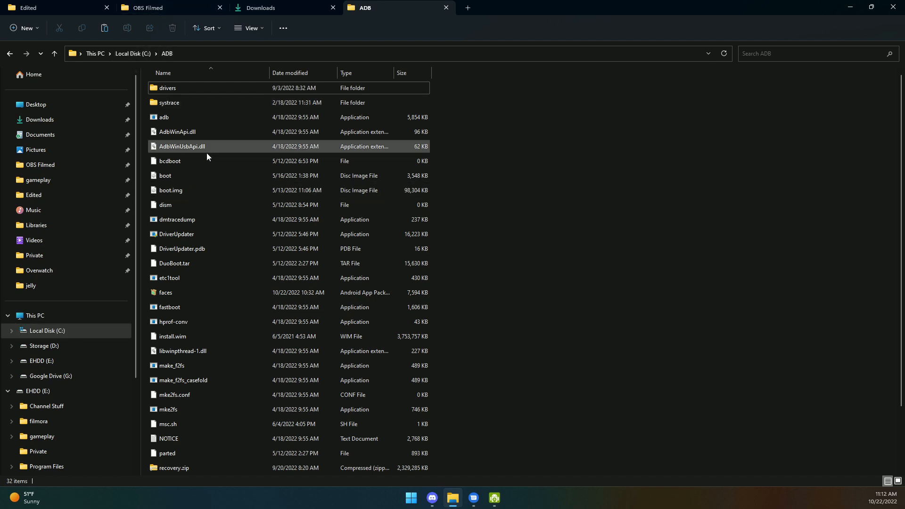
left_click(166, 292)
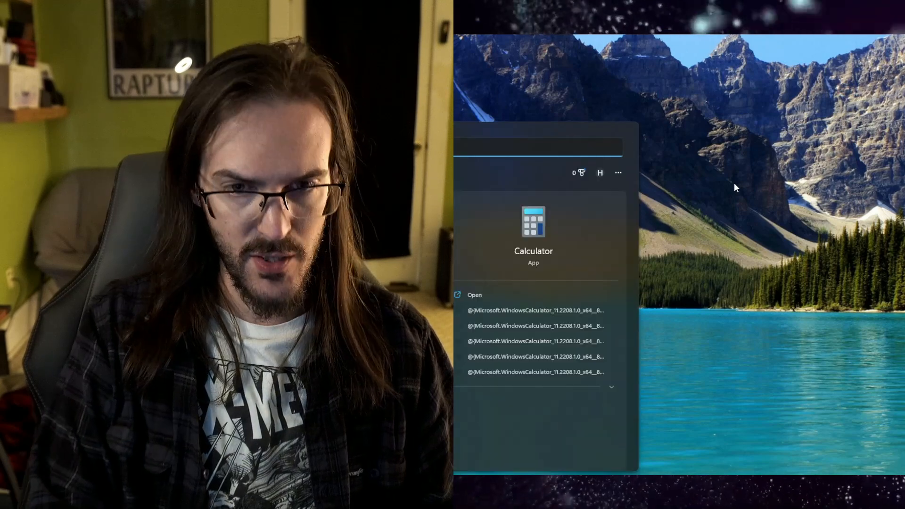
Step: Launch Command Prompt and change the working directory to c:/adb
left_click(475, 294)
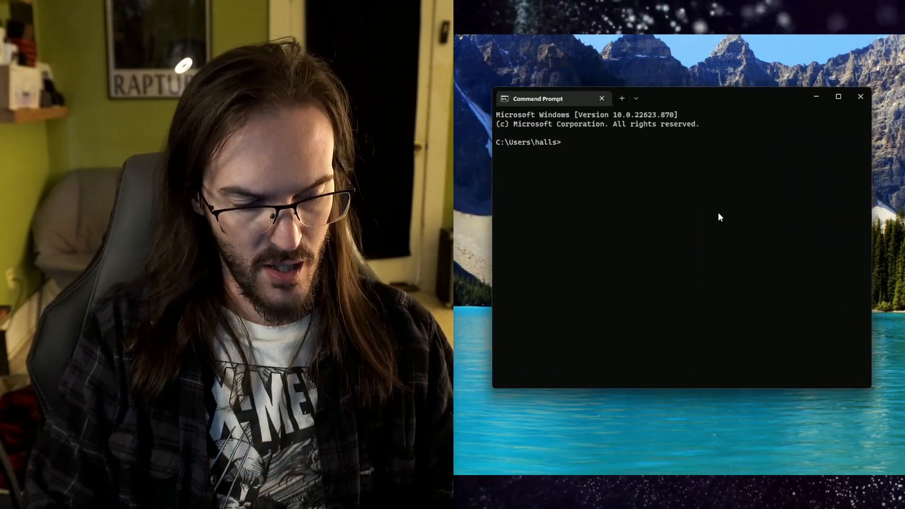
type("cd c")
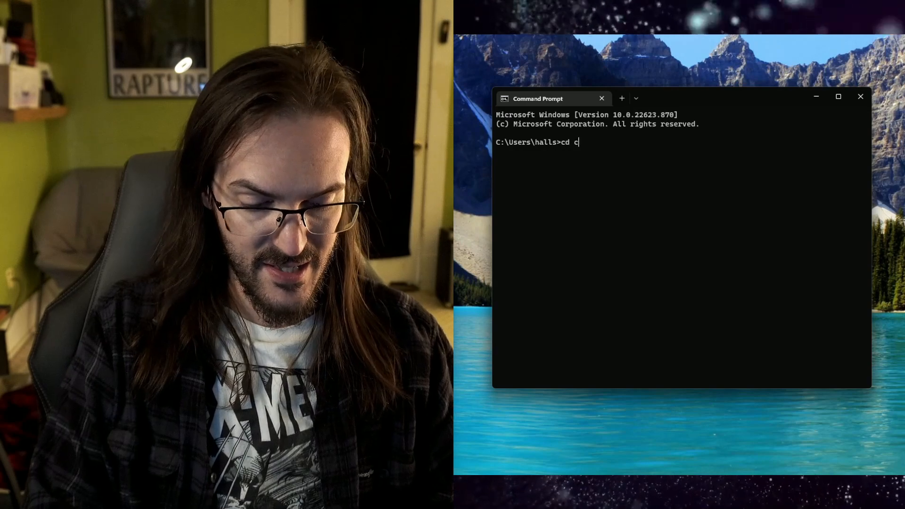
key("Return")
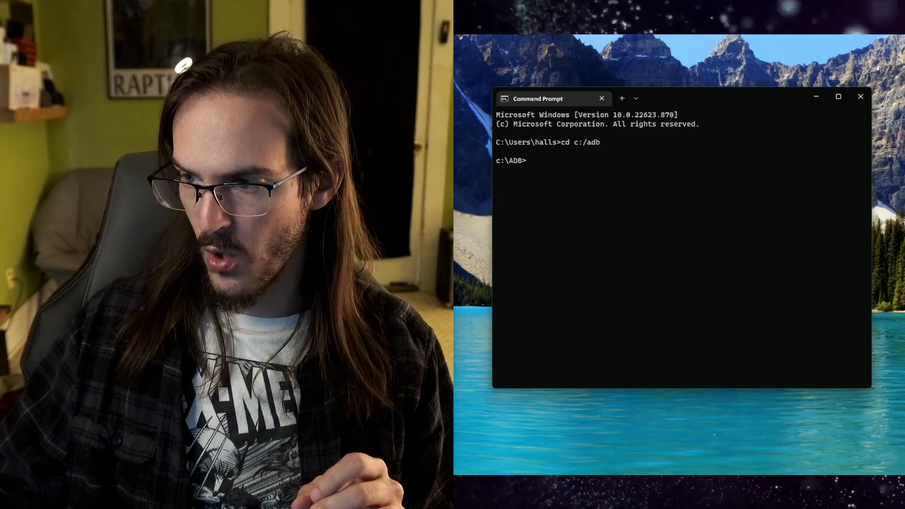
Step: Run adb connect 192.168.0.43:5555; the attempt times out
type("adb c")
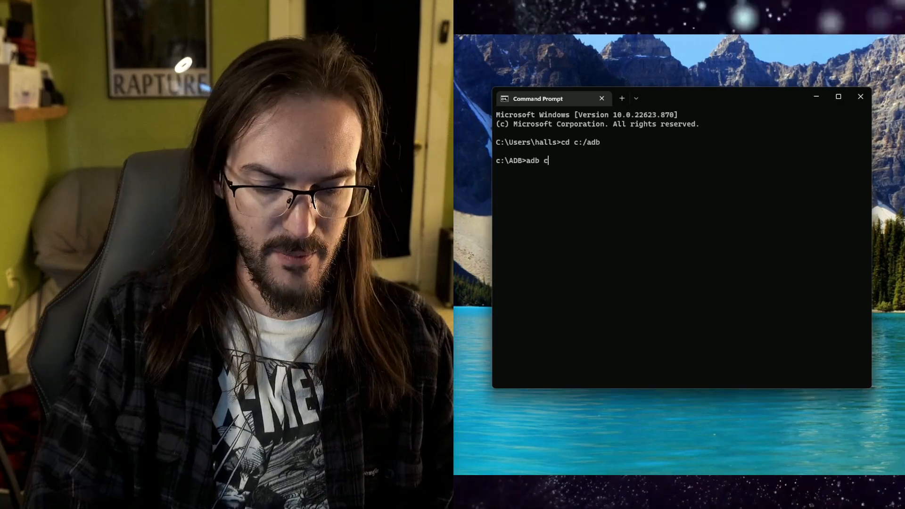
type("onnect")
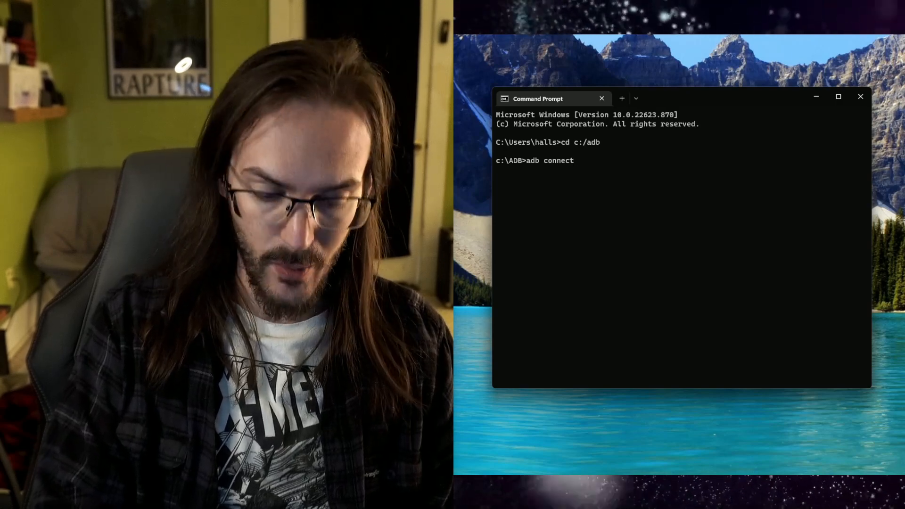
type("192.16")
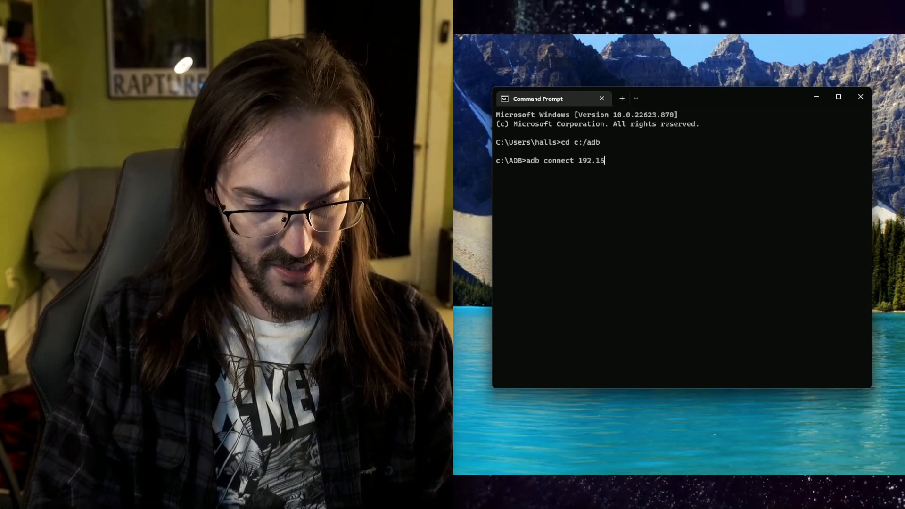
type("8.0.43")
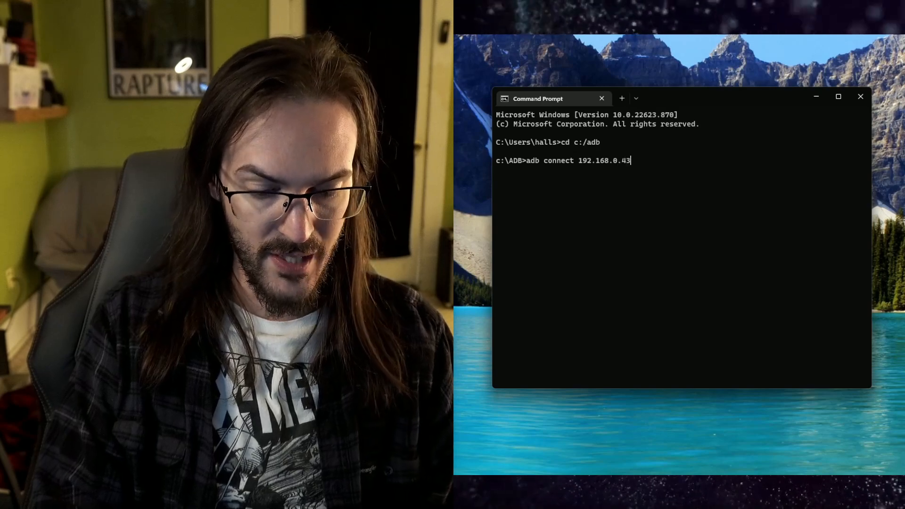
type(":5555")
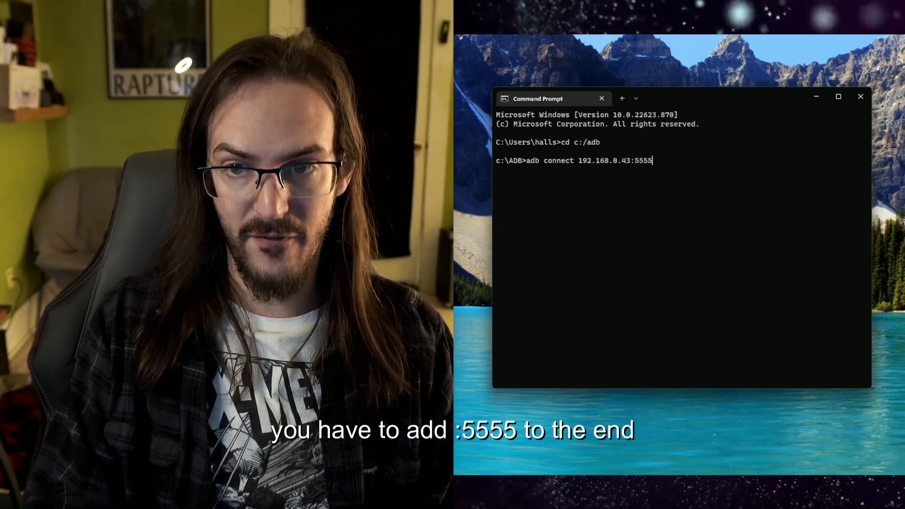
key("Return")
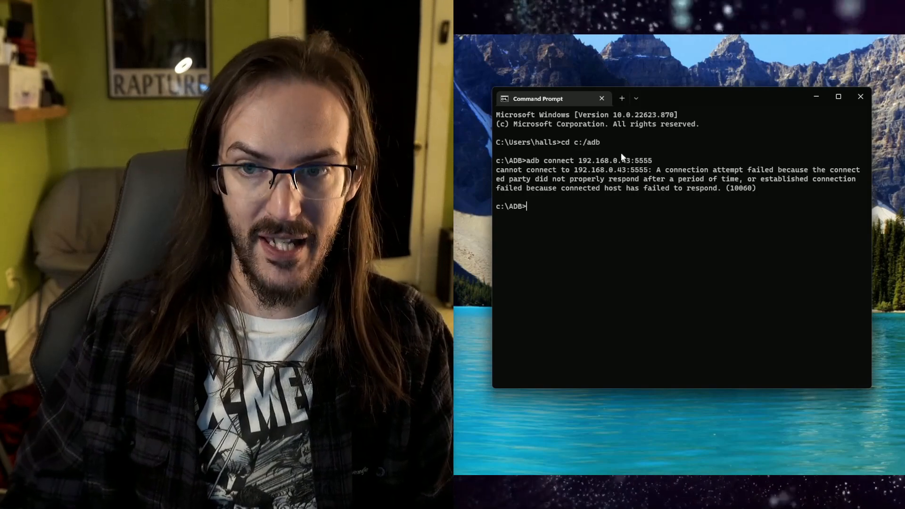
double_click(615, 161)
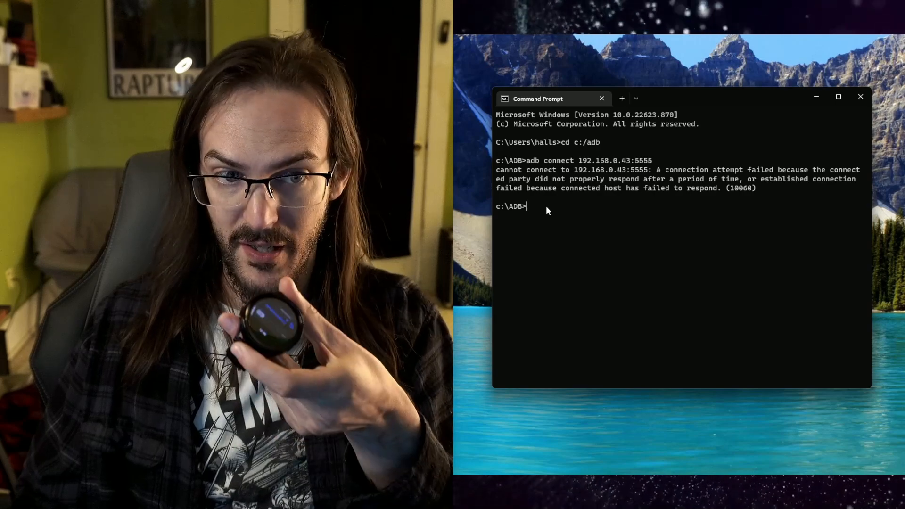
Step: Retry adb connect 192.168.0.43:5555, which now reports failed to authenticate
type("adb connect 192.168.0.43:5555")
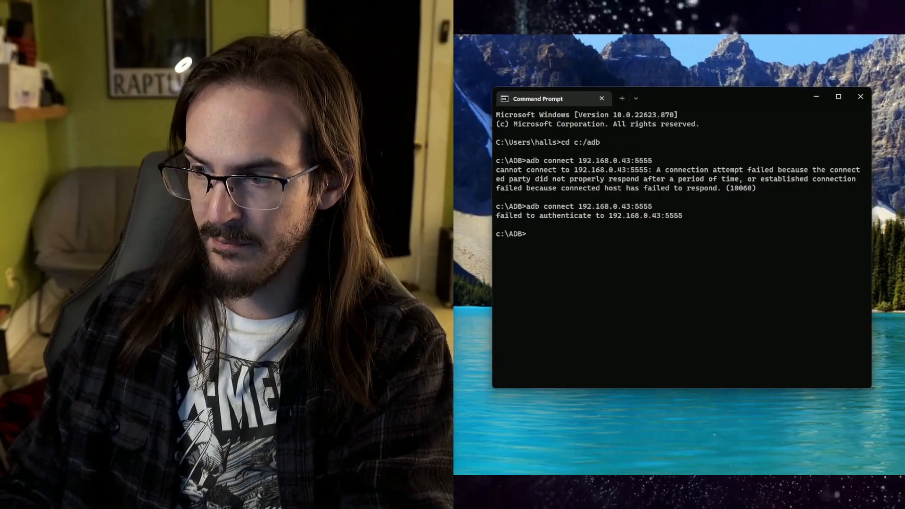
Step: Enter adb -e install faces.apk at the C:\ADB prompt without running it
type("adb -e install faces.")
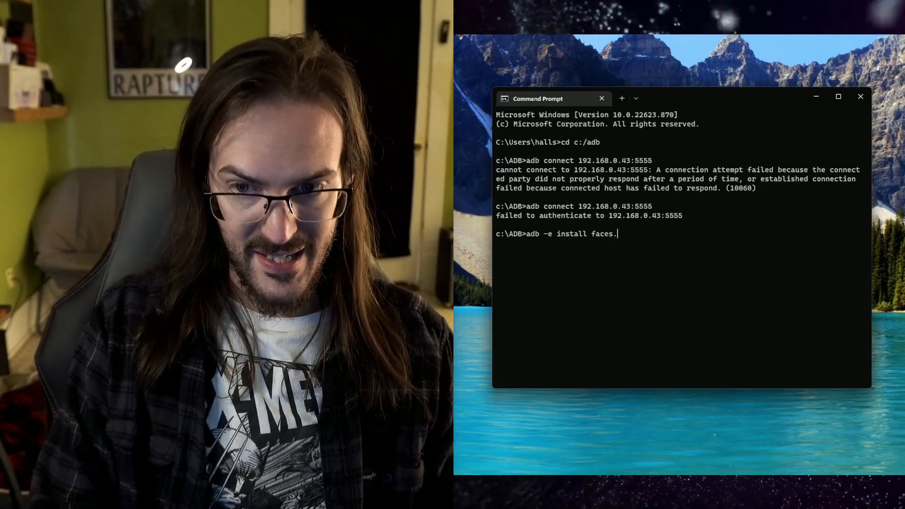
type("apk")
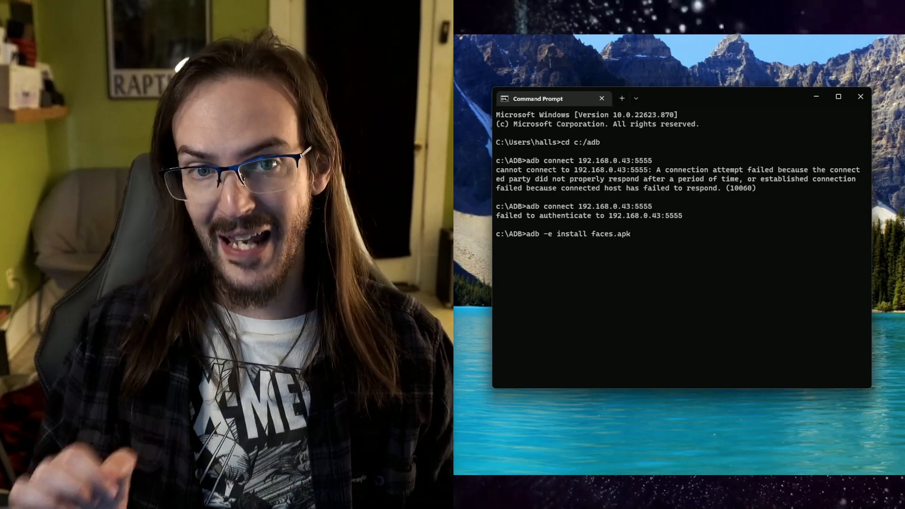